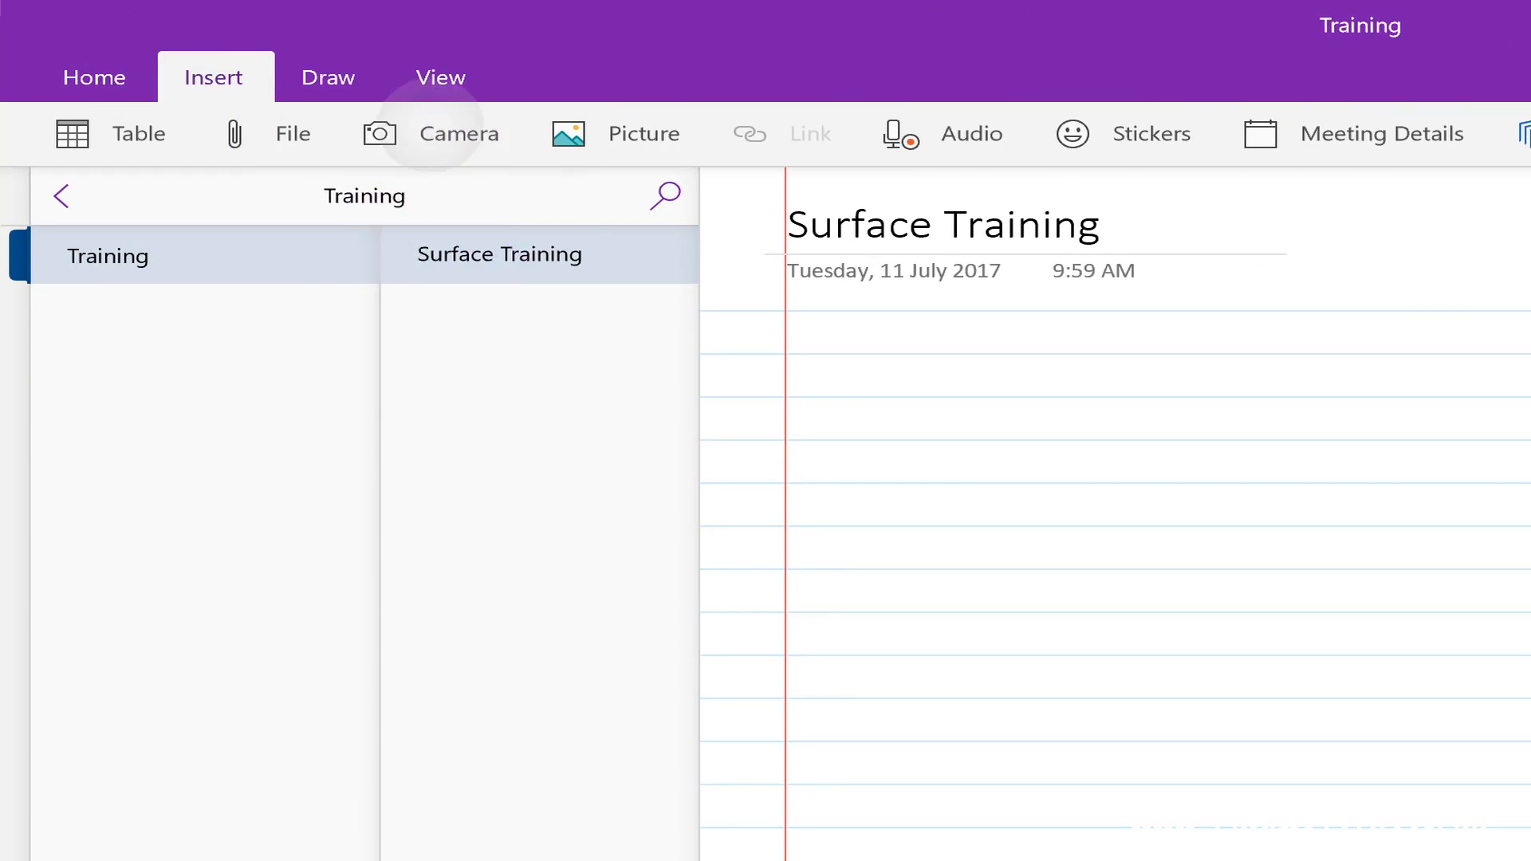
Step: Launch the OneNote 2016 tile from the Start menu to load the Surface Training page
{"action": "left_click", "coordinate": [380, 134]}
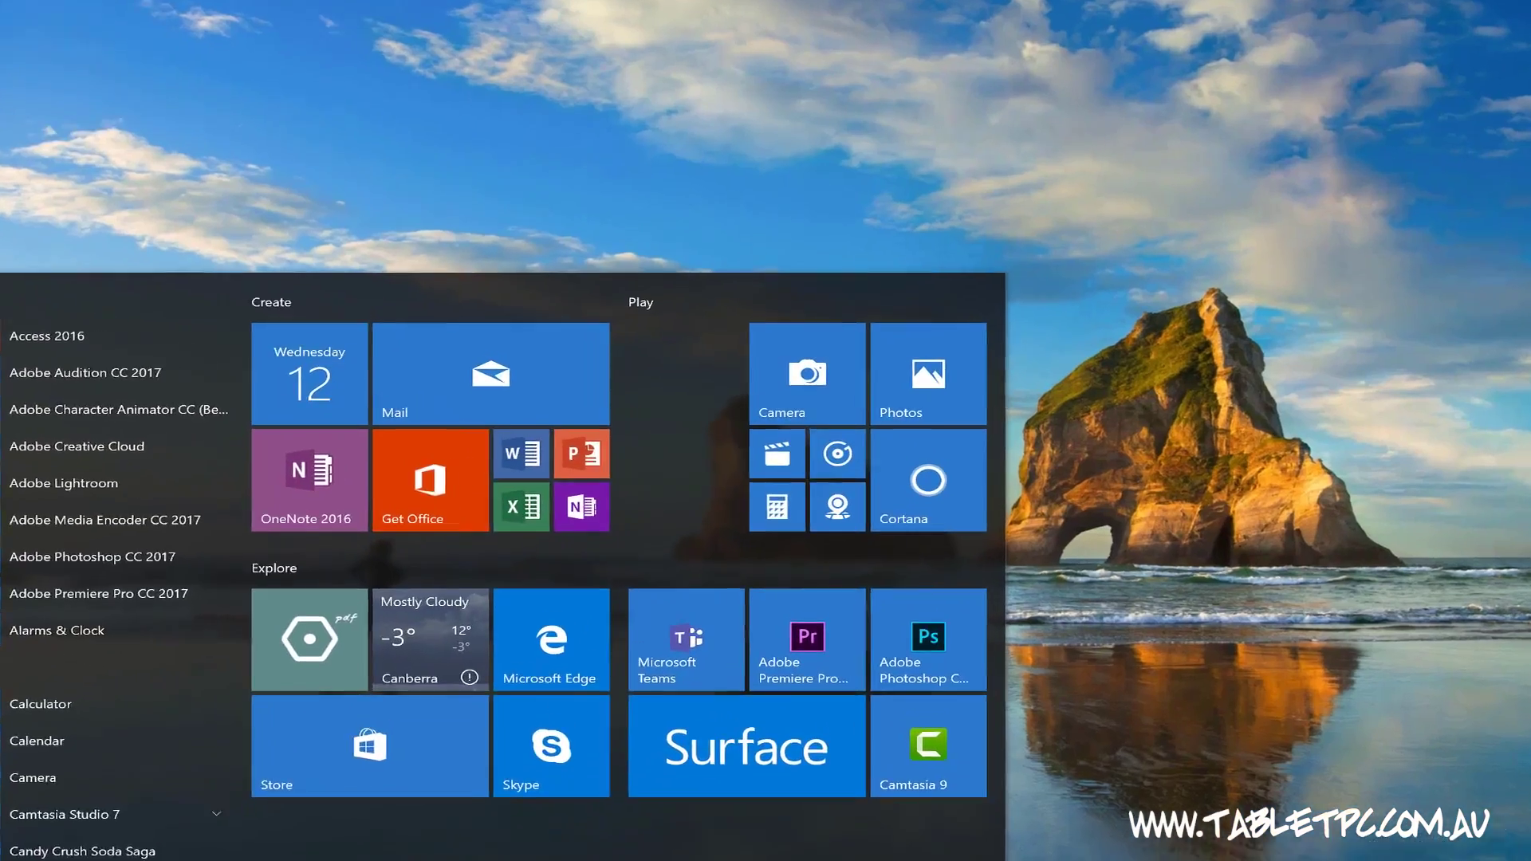
{"action": "left_click", "coordinate": [309, 479]}
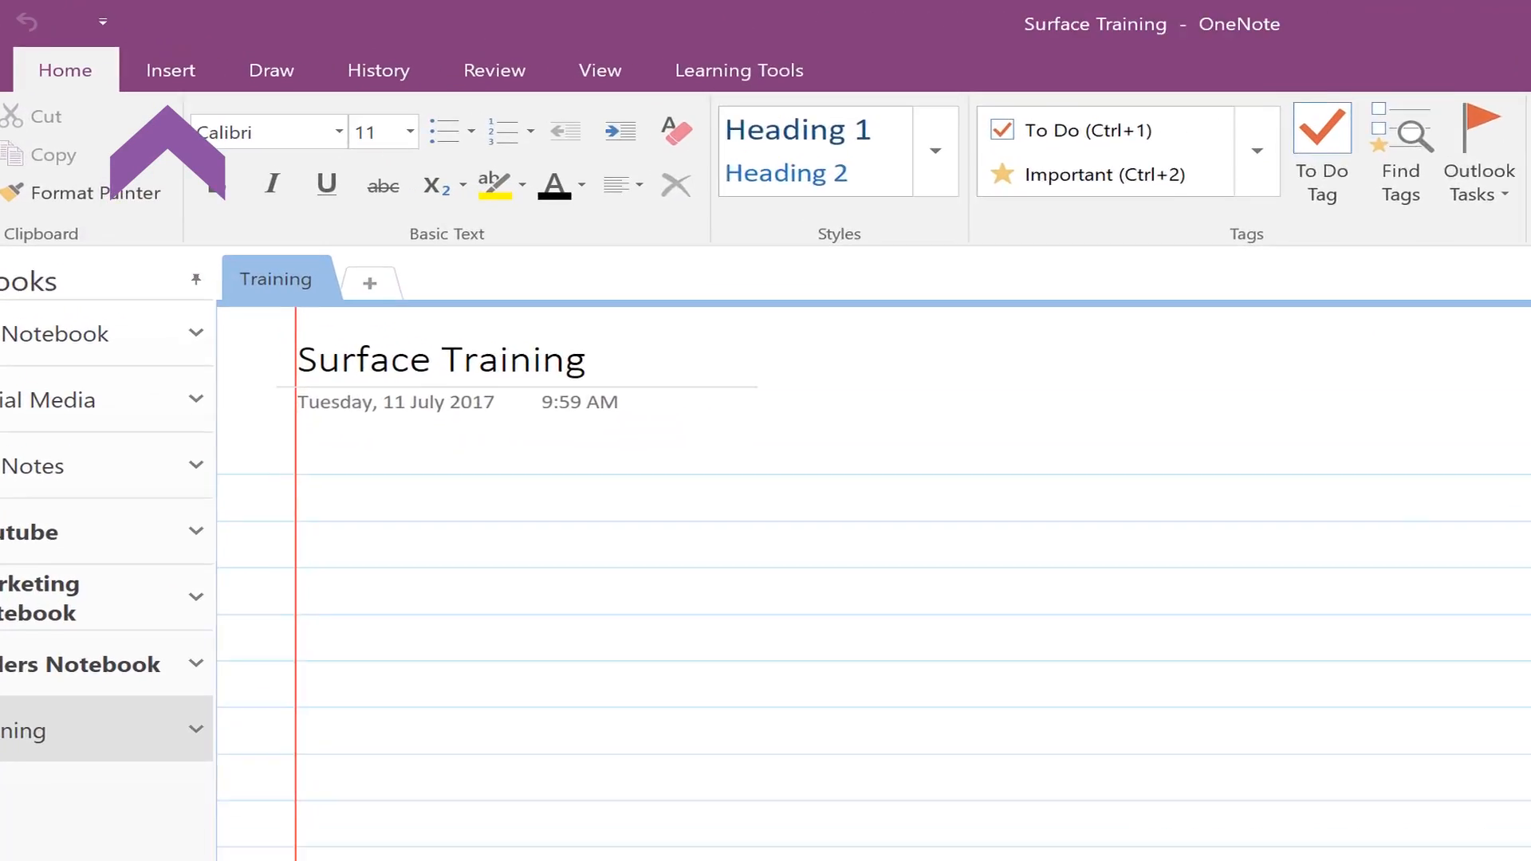
Step: Insert both scanned brochure photos, rotate them upright, and bring up Copy Text from Picture
{"action": "left_click", "coordinate": [170, 70]}
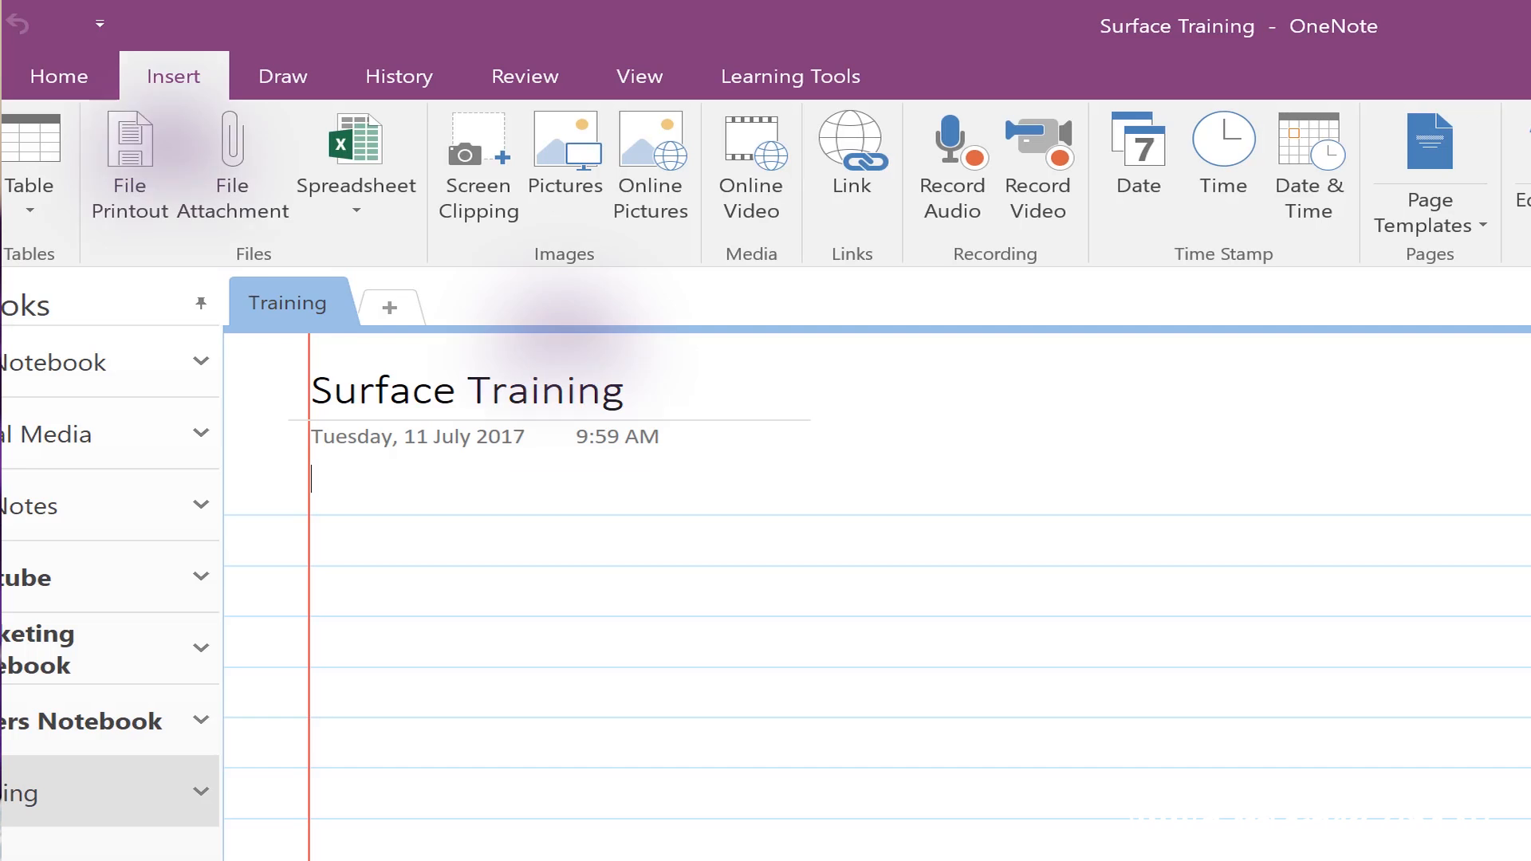
{"action": "left_click", "coordinate": [565, 143]}
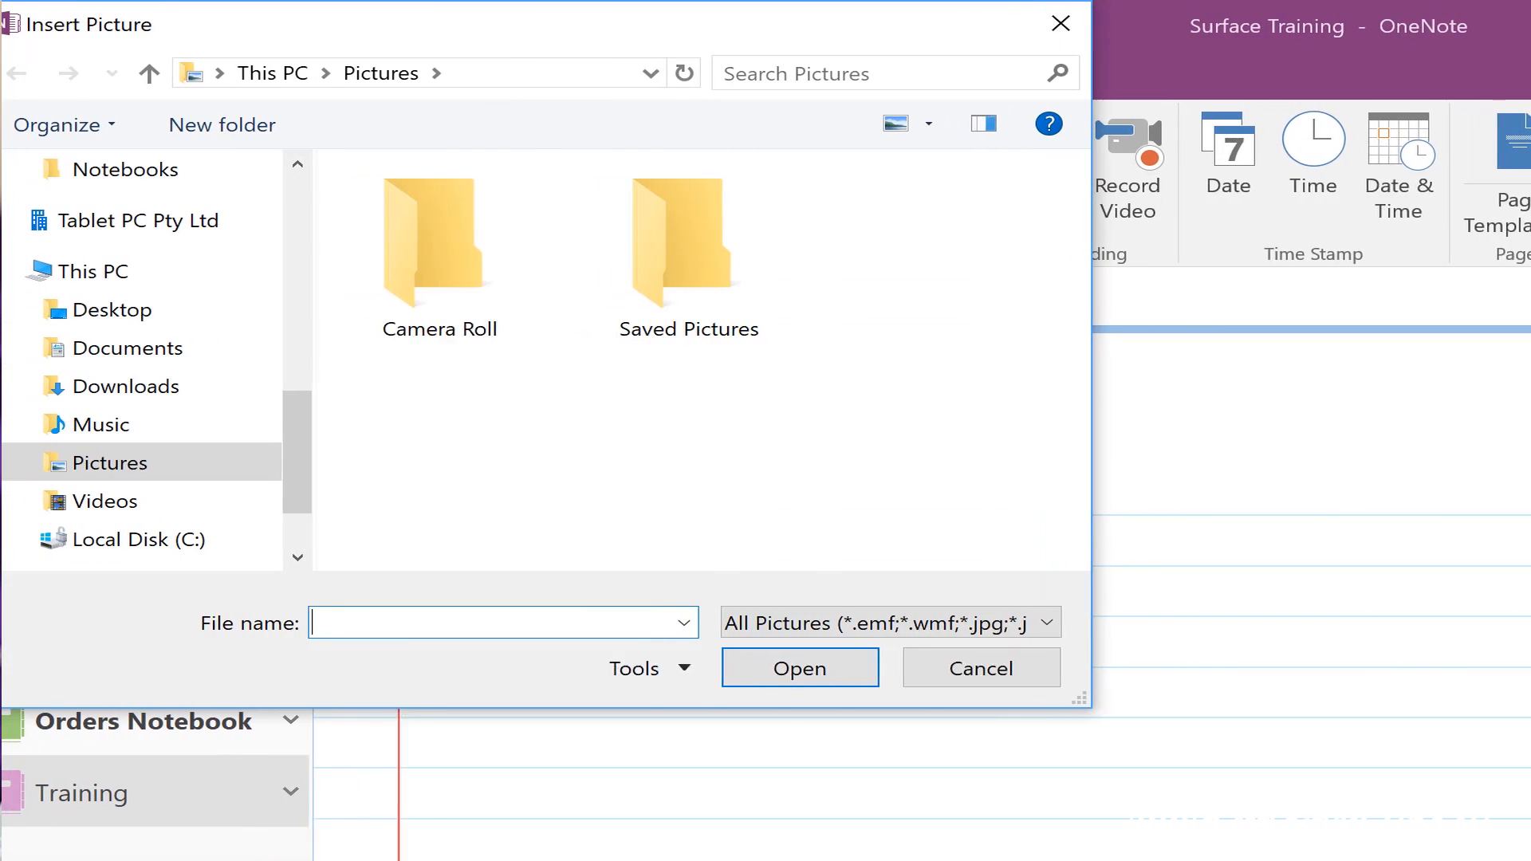
{"action": "double_click", "coordinate": [440, 239]}
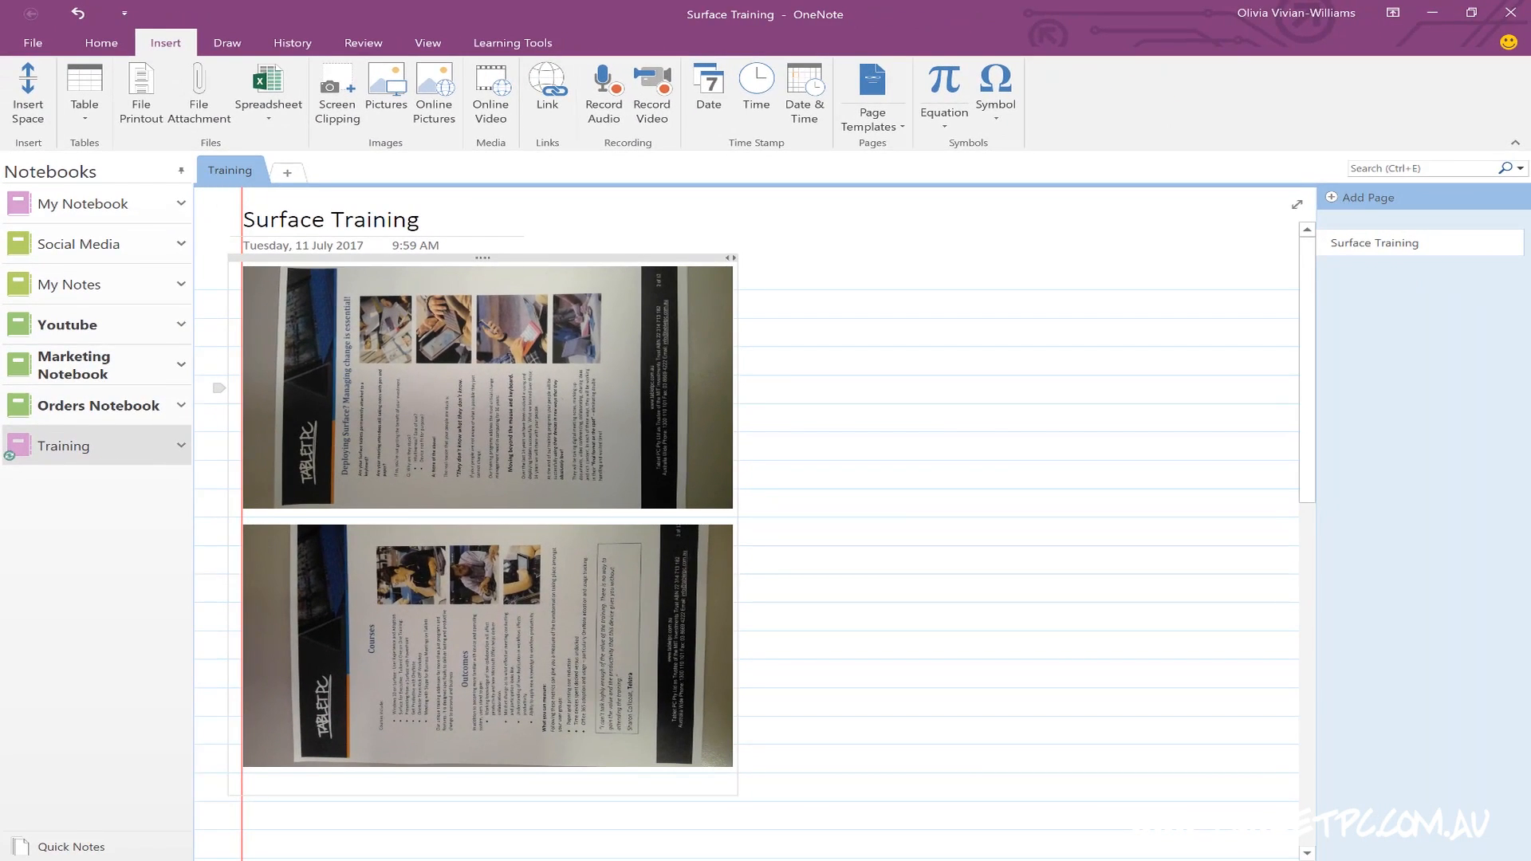
{"action": "left_click", "coordinate": [227, 42]}
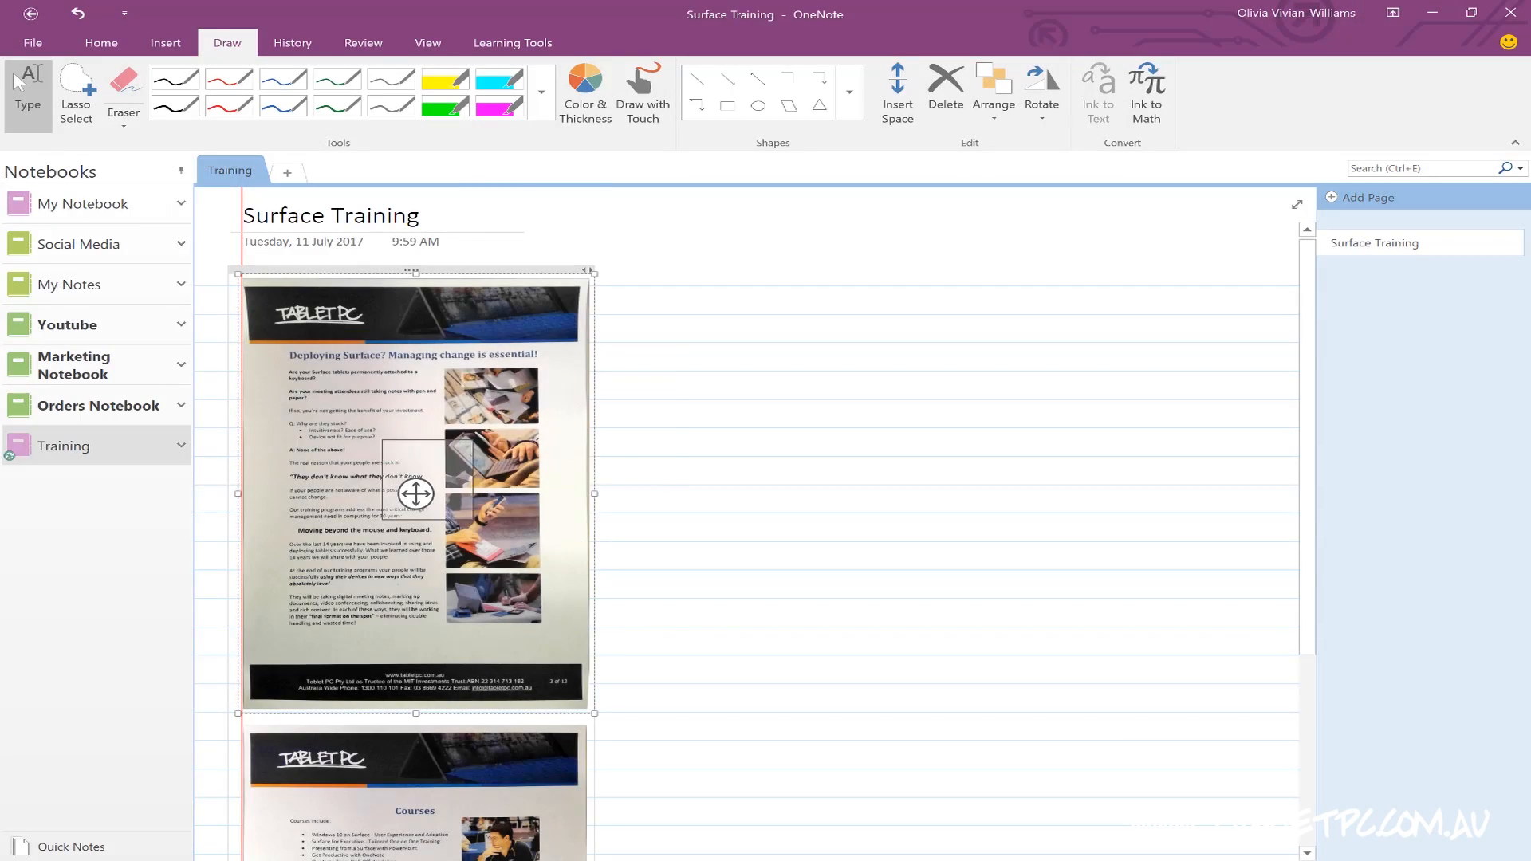
{"action": "right_click", "coordinate": [415, 494]}
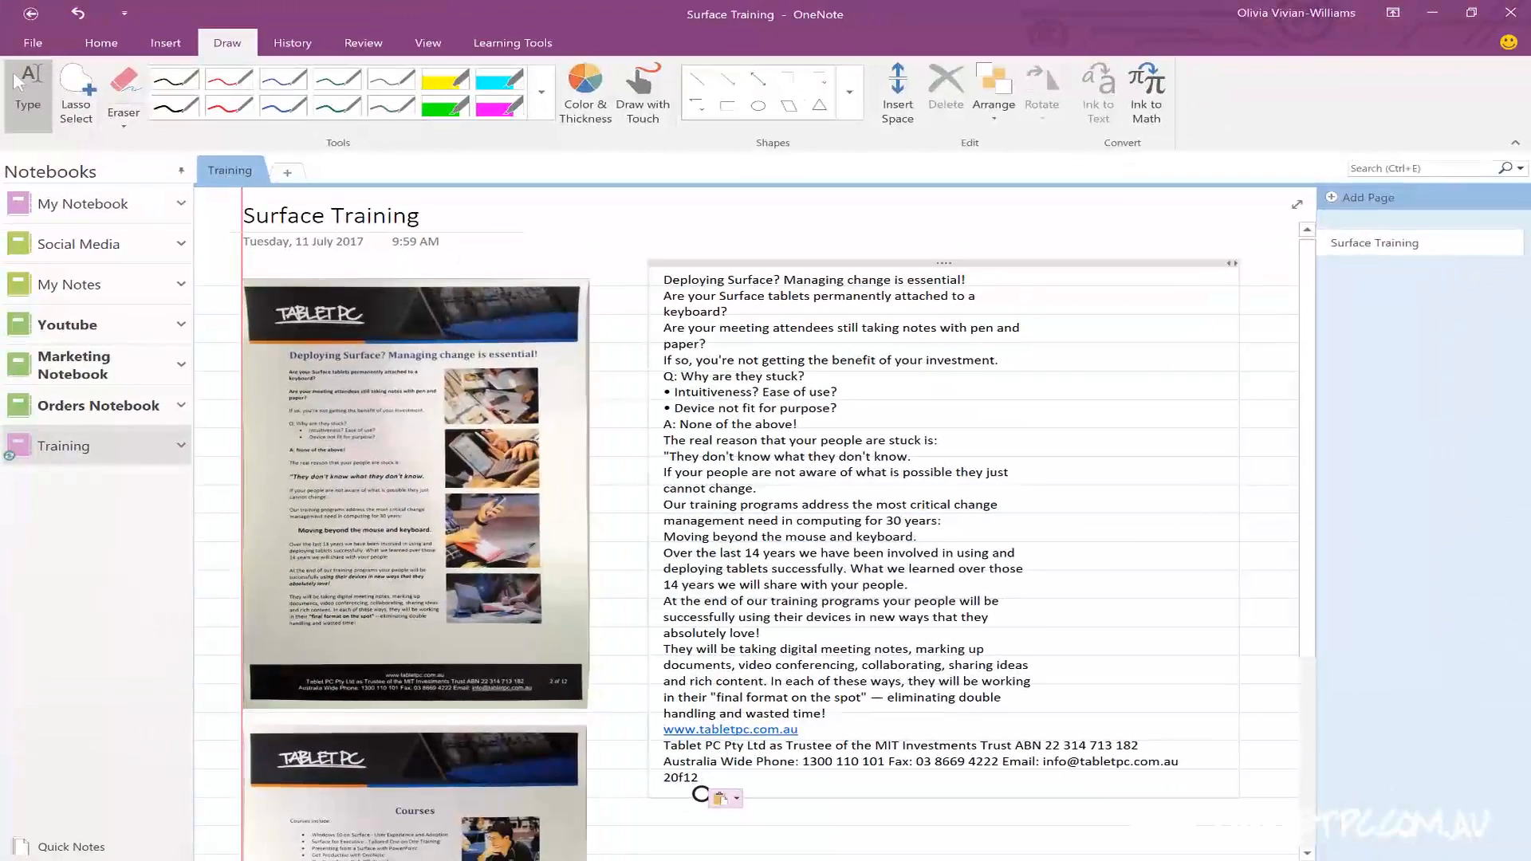
{"action": "scroll", "scroll_direction": "down", "scroll_amount": 3}
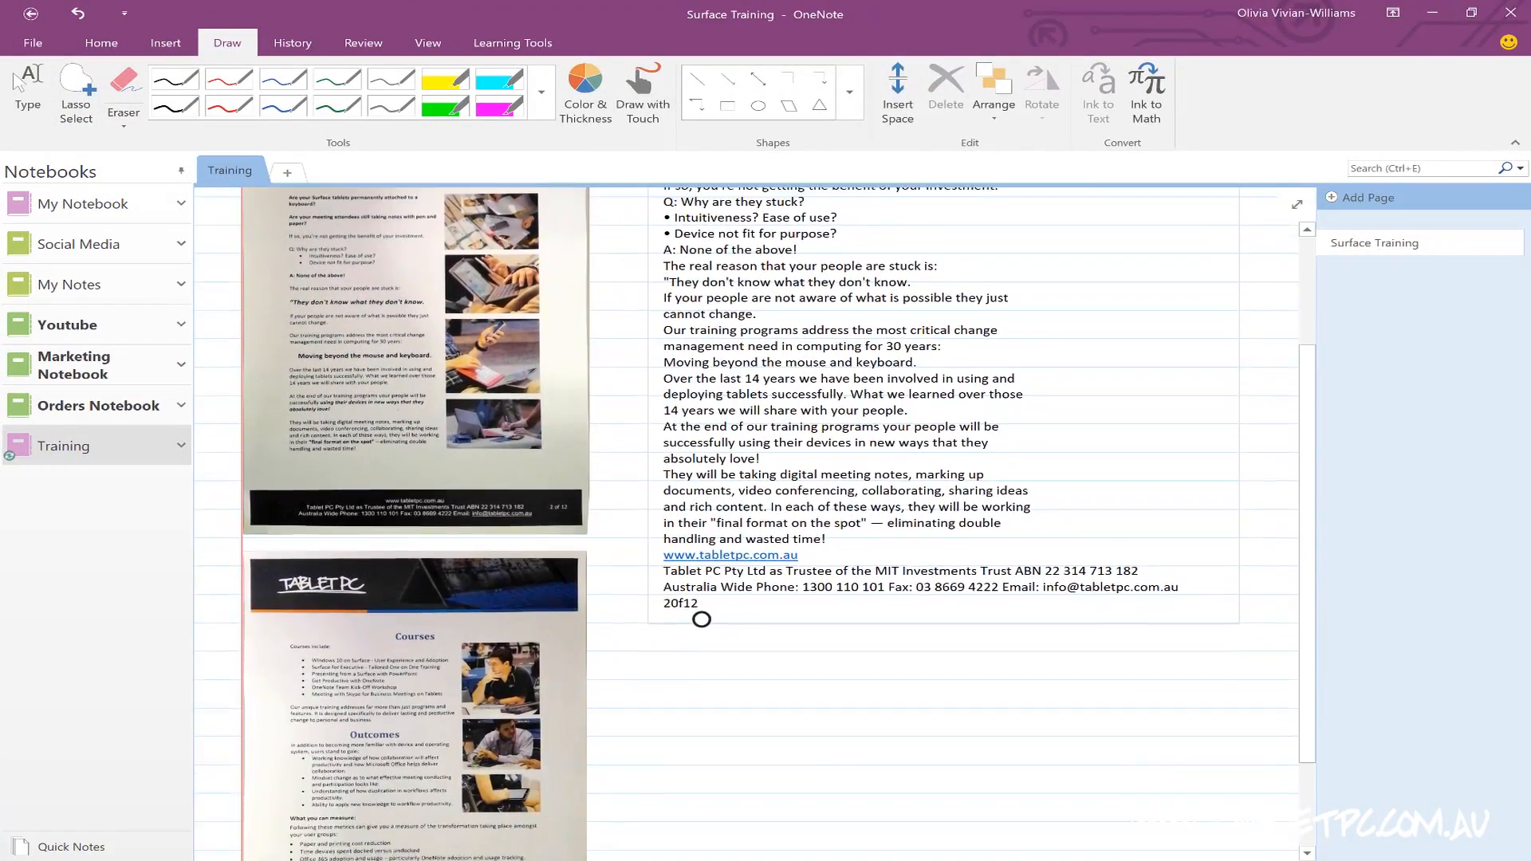
{"action": "scroll", "scroll_direction": "down", "scroll_amount": 3}
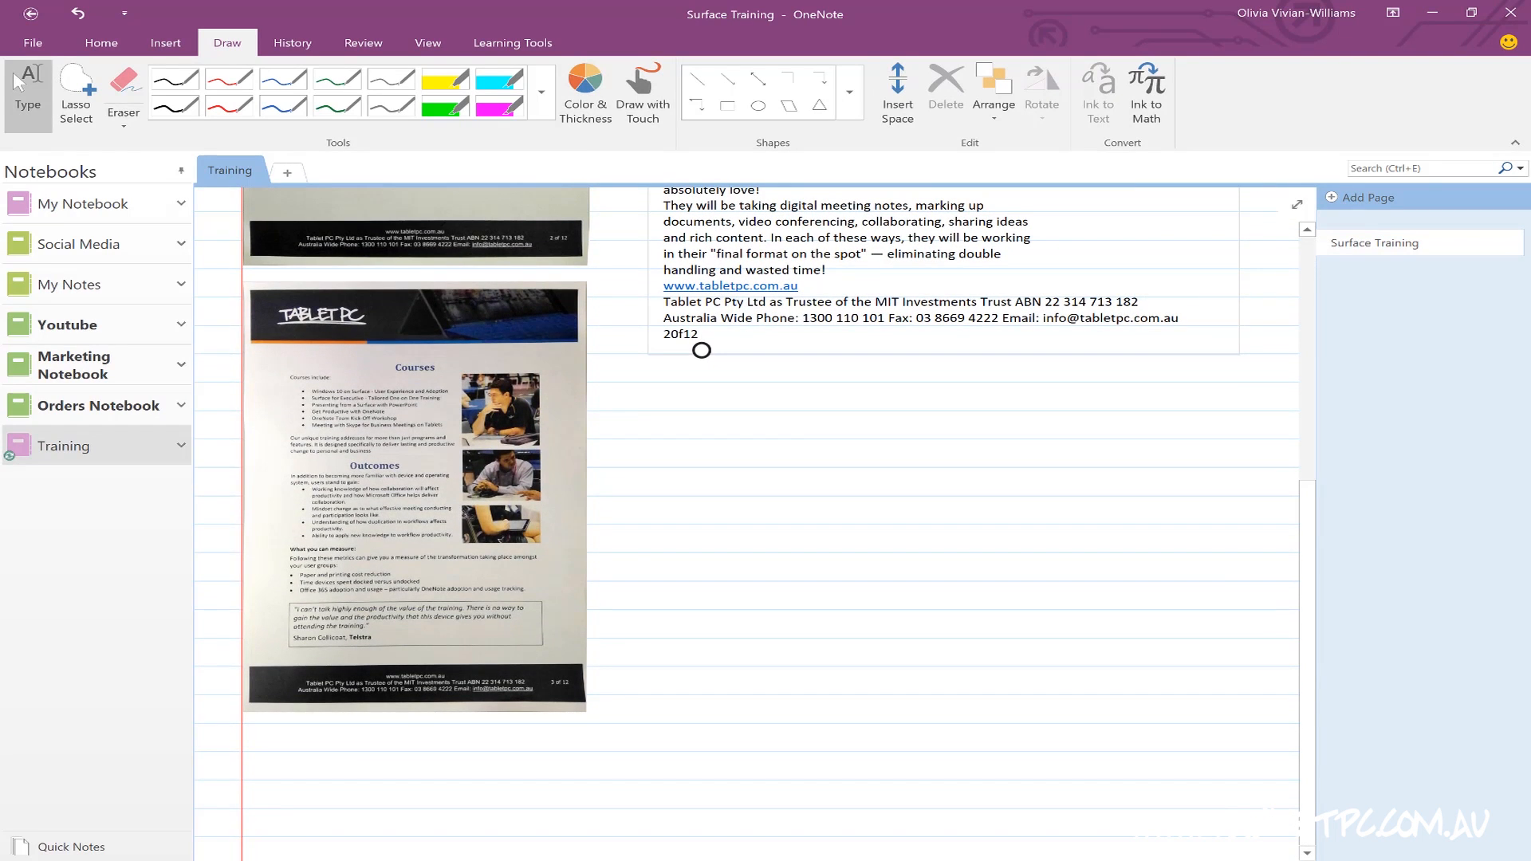
{"action": "left_click", "coordinate": [414, 496]}
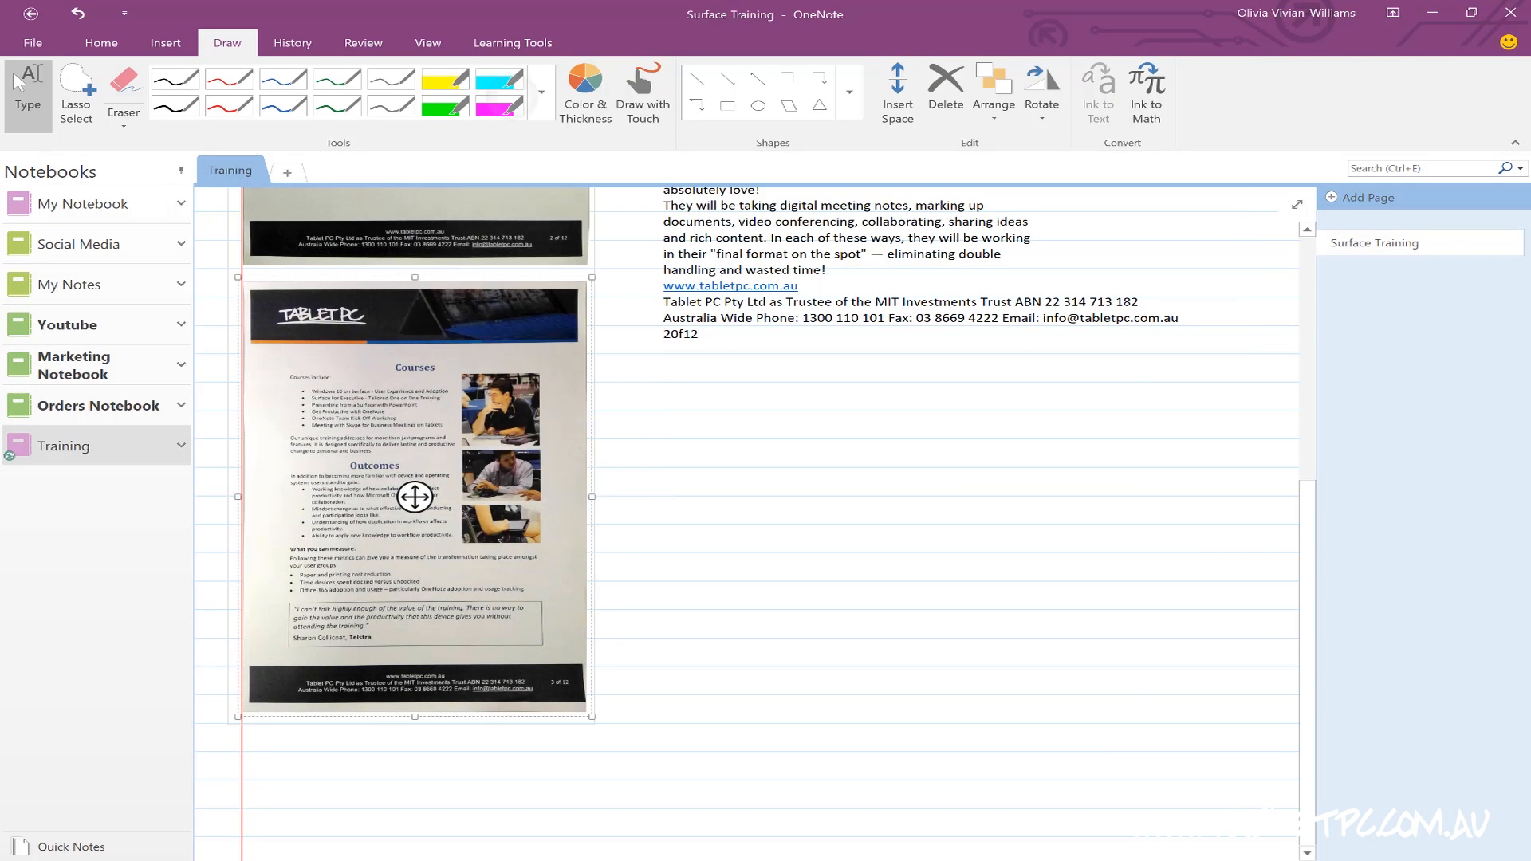
{"action": "left_click", "coordinate": [680, 420]}
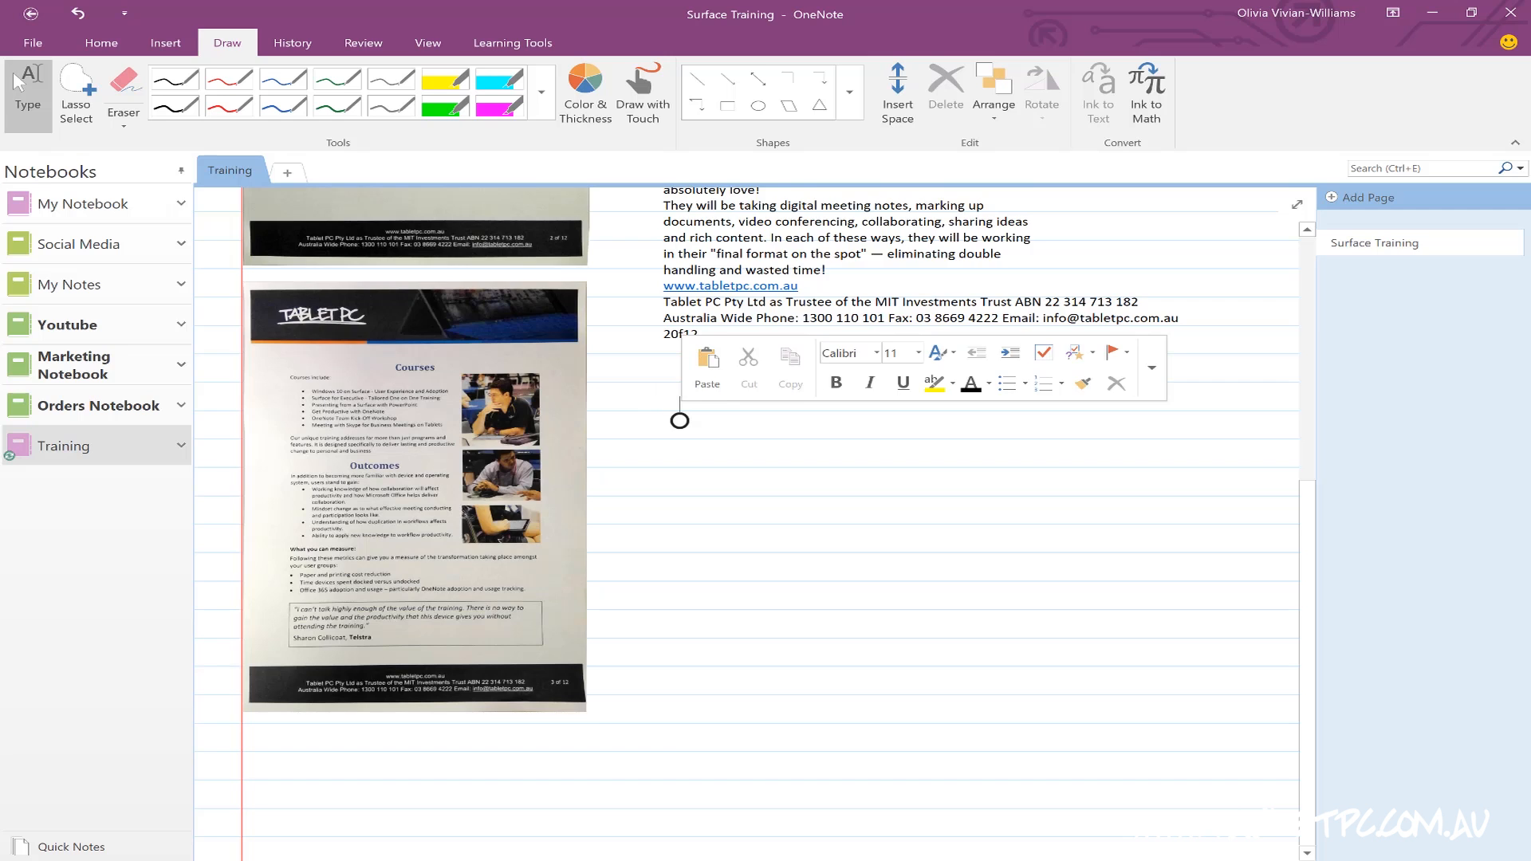